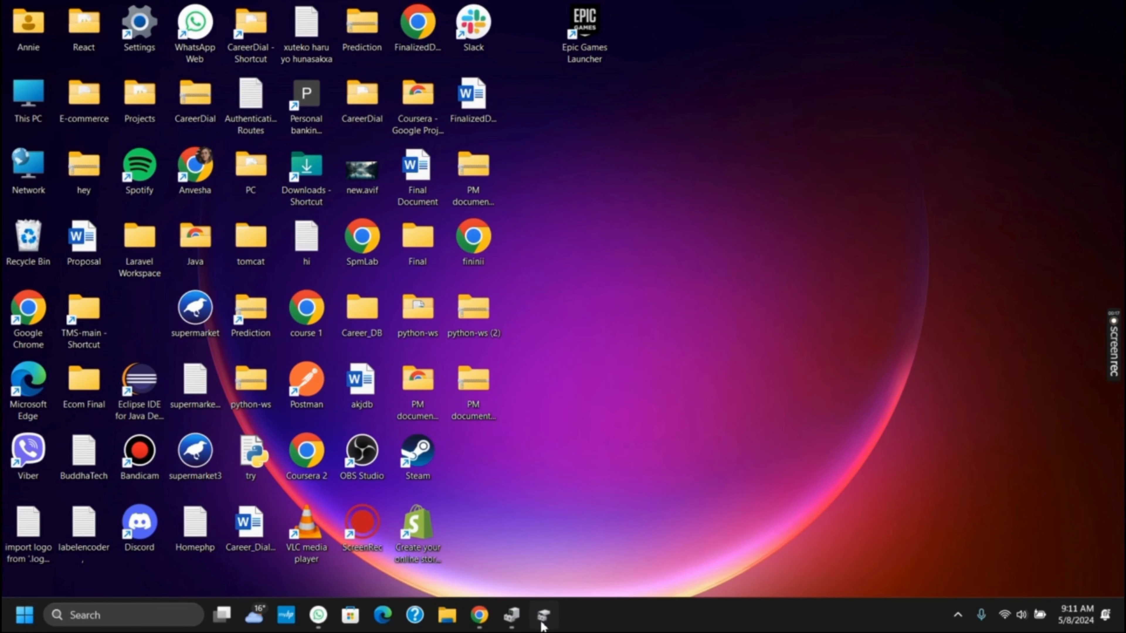
Bring up Disk Management maximized to show the disk partition overview.
left_click(543, 615)
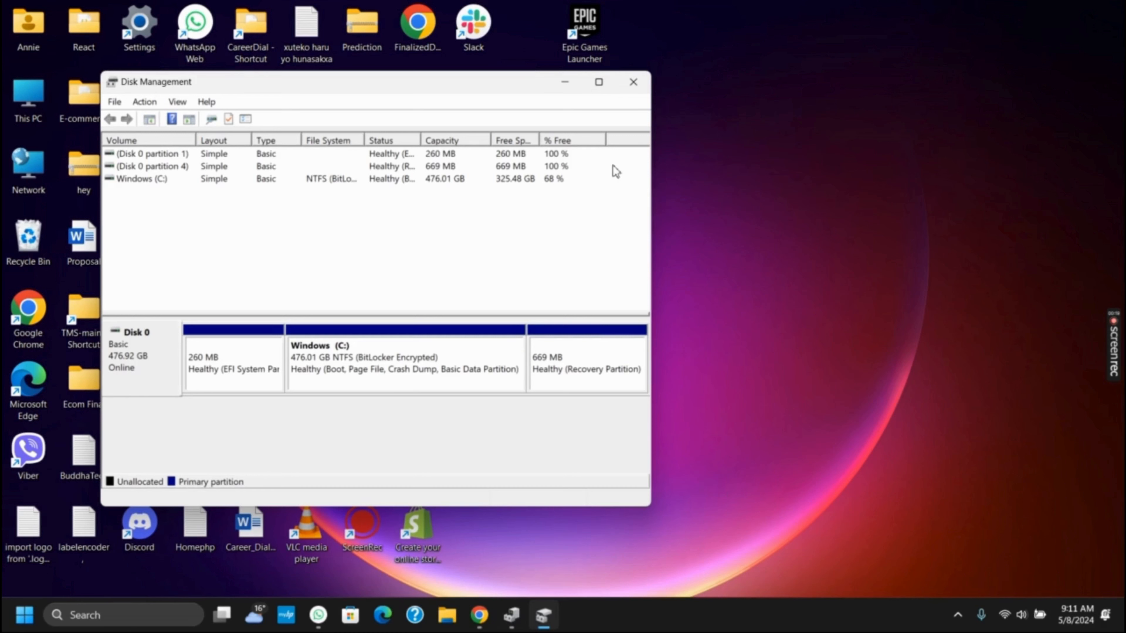
left_click(598, 81)
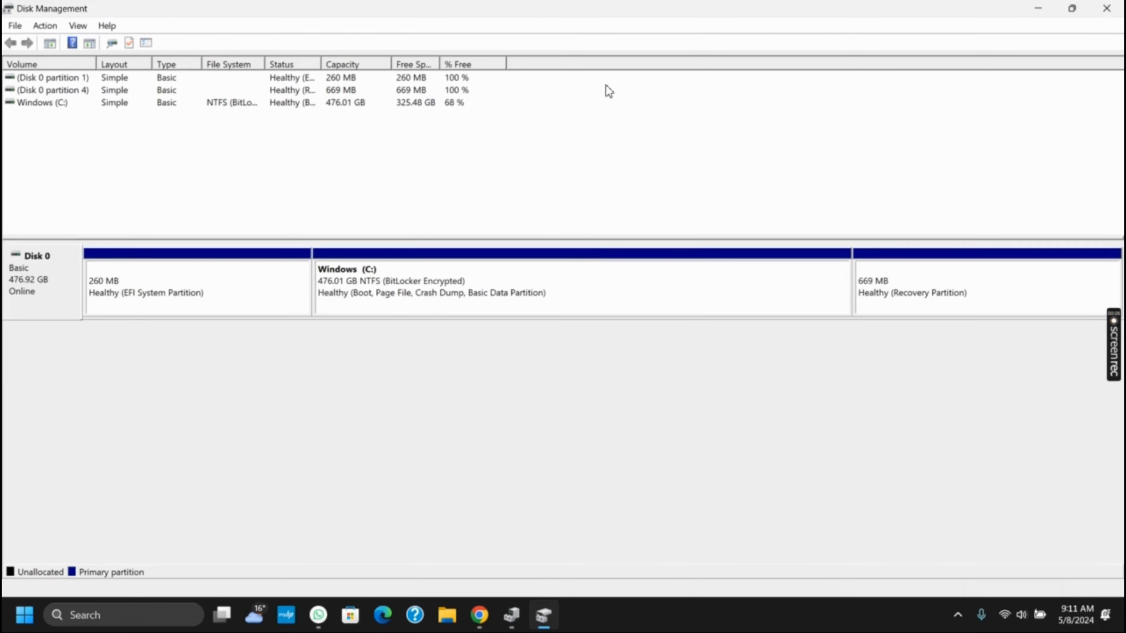
mouse_move(52, 345)
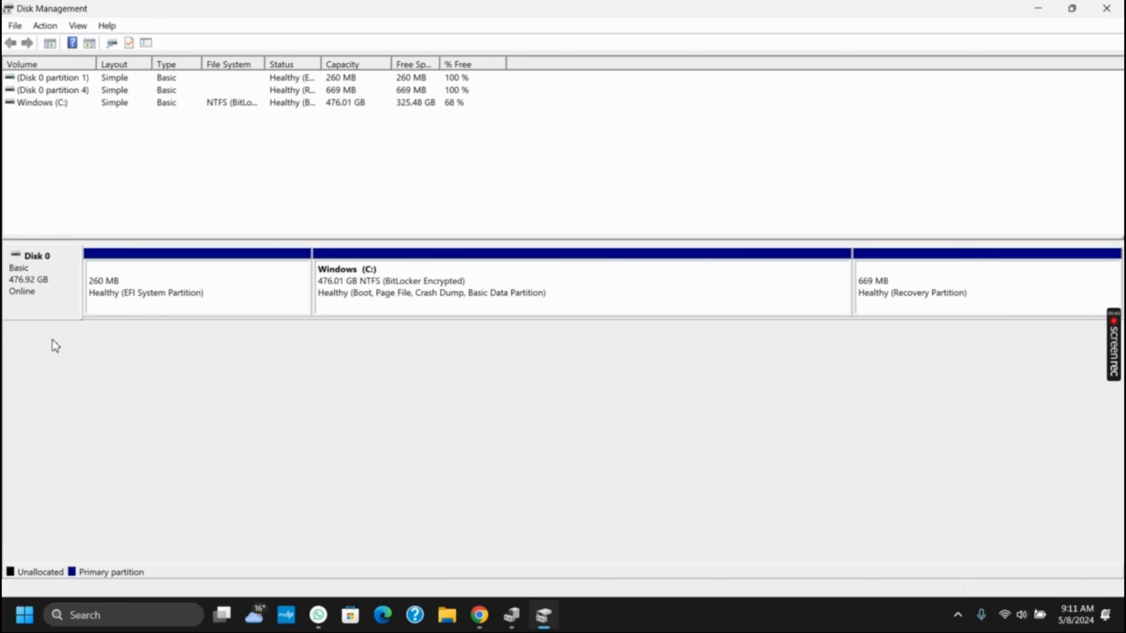
mouse_move(1049, 7)
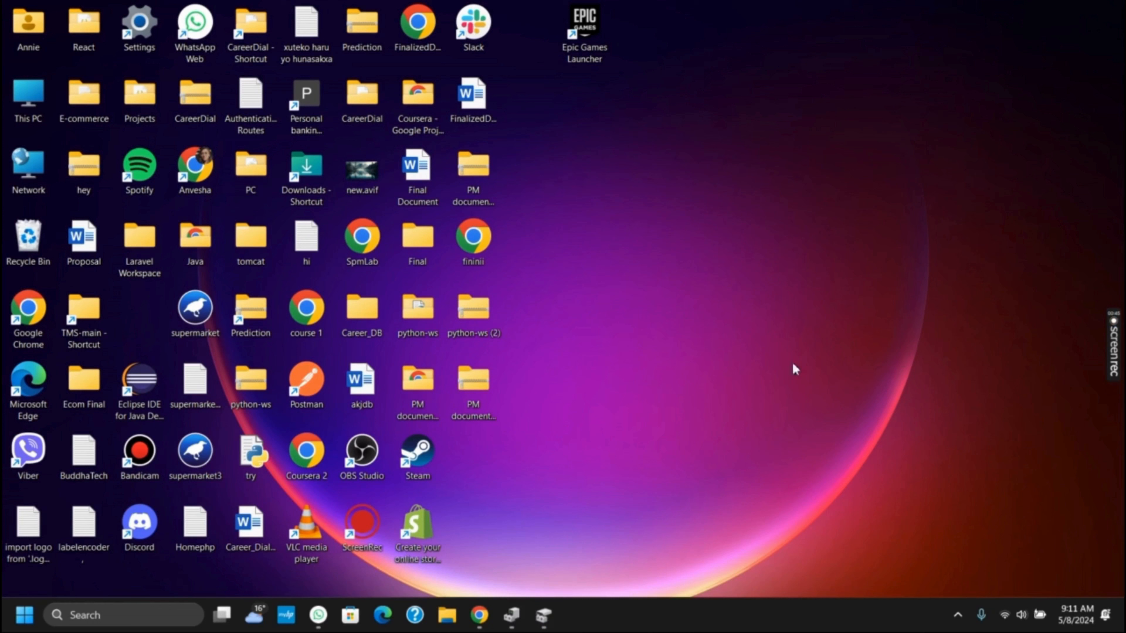
Switch to a maximized Device Manager, show options for the SAMSUNG disk, and reveal the Action menu with Scan for hardware changes.
left_click(511, 615)
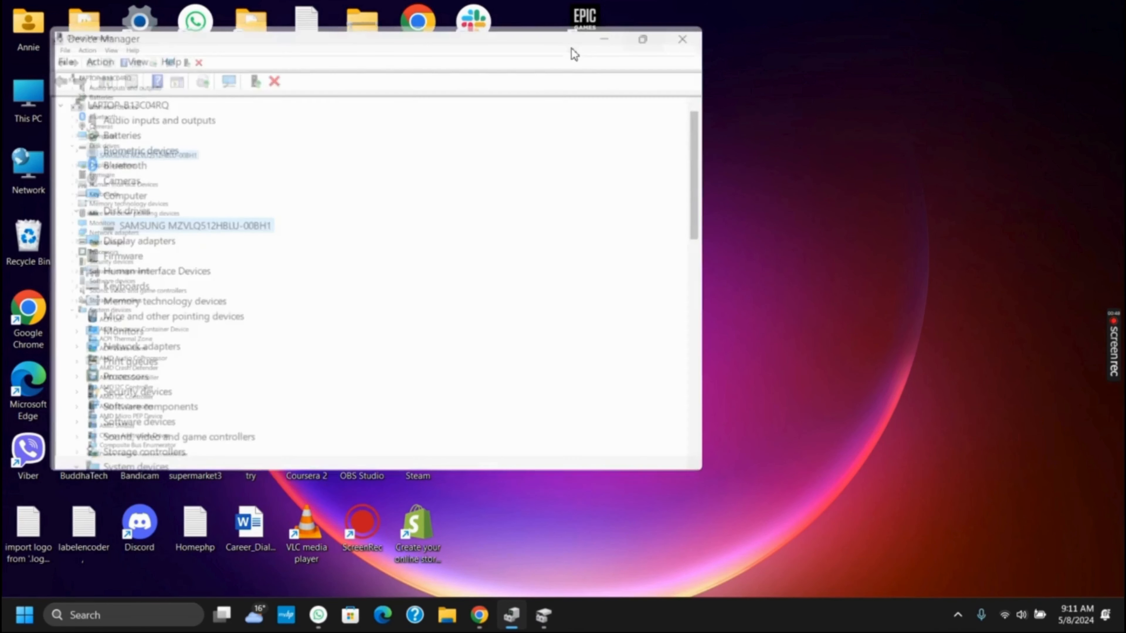
left_click(642, 39)
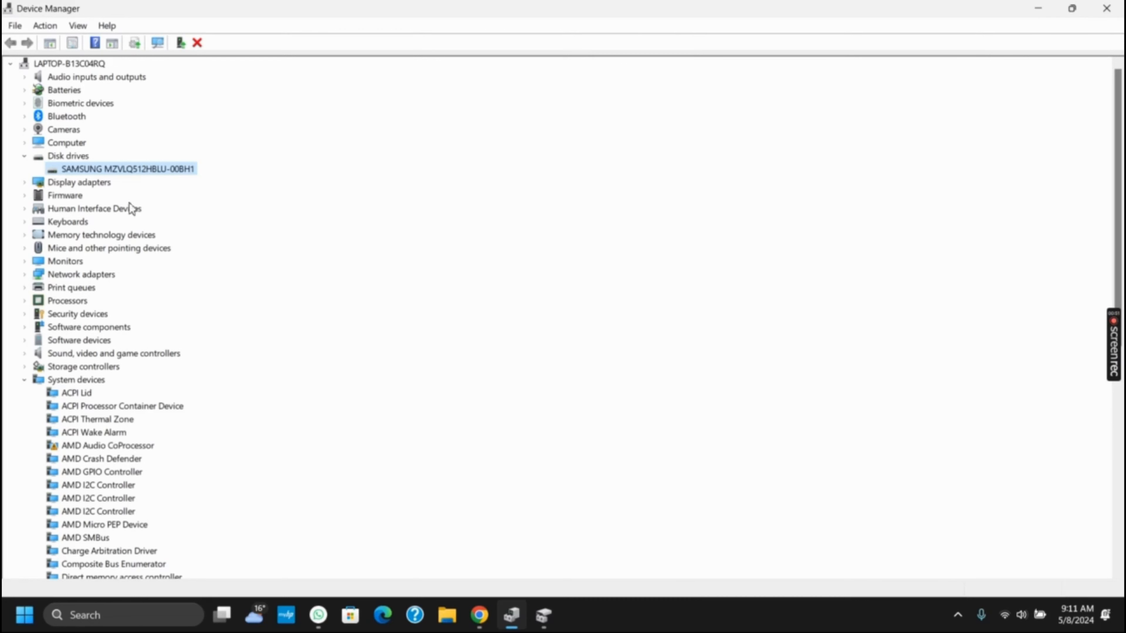
mouse_move(131, 176)
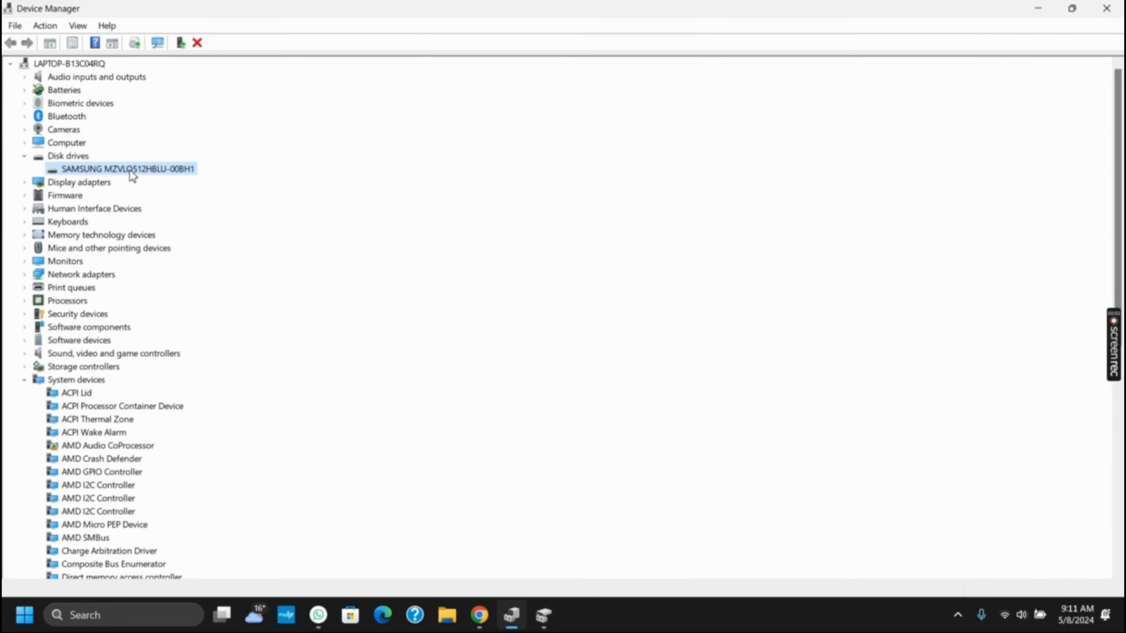
right_click(127, 168)
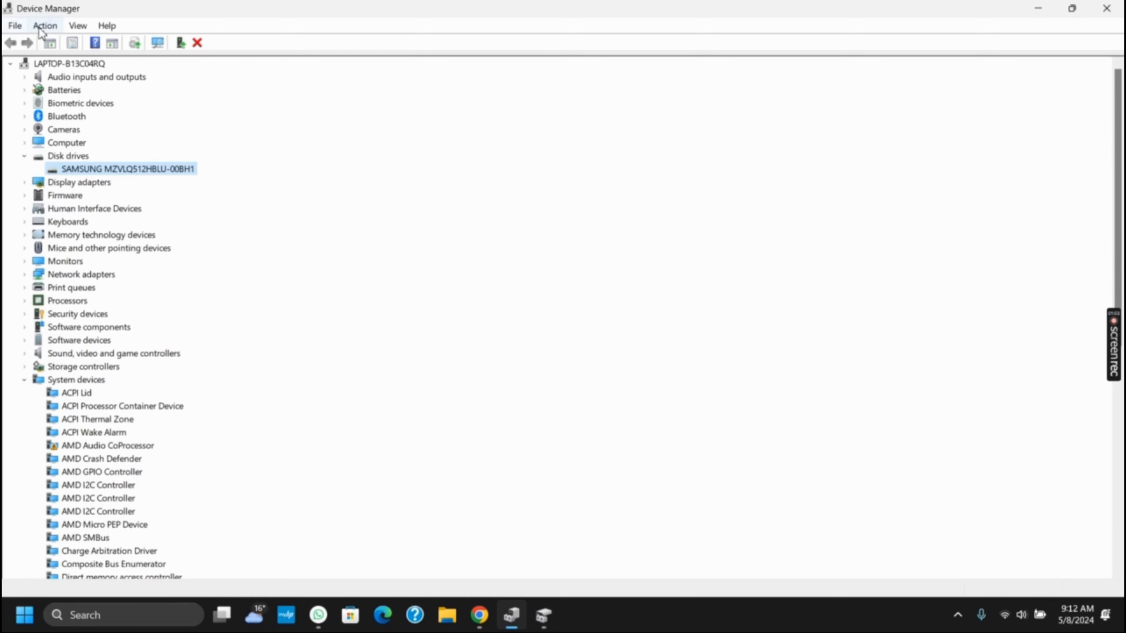
left_click(44, 25)
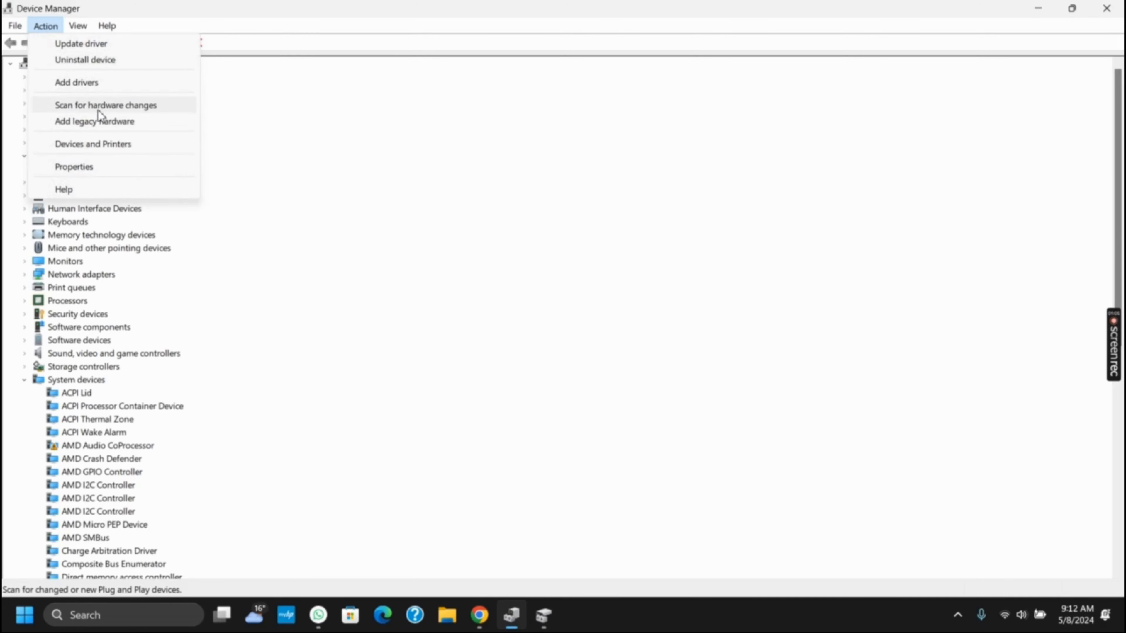